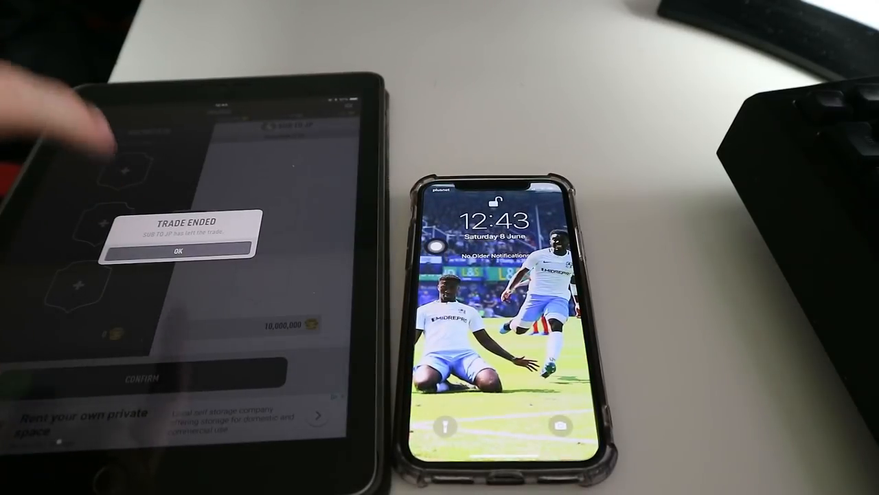
# Step: Acknowledge the TRADE ENDED notice on the iPad
pyautogui.click(176, 250)
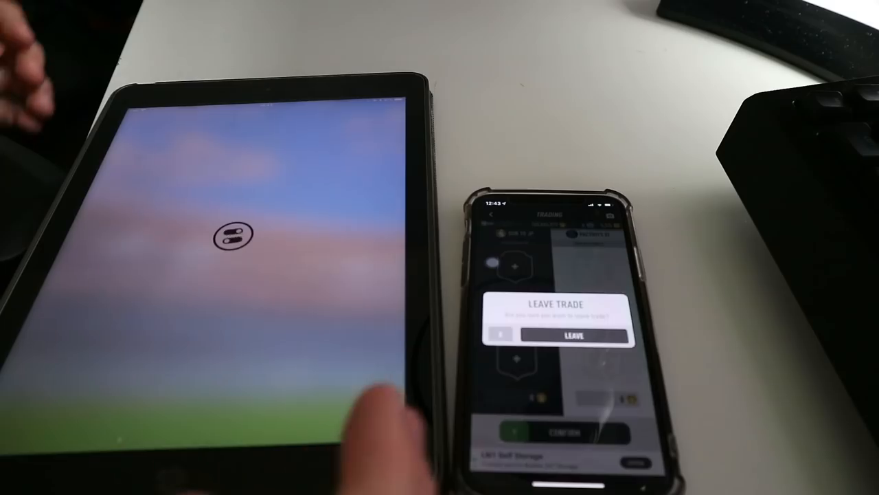
# Step: Leave the current trade on the phone and invite the other account to a new trade
pyautogui.click(564, 335)
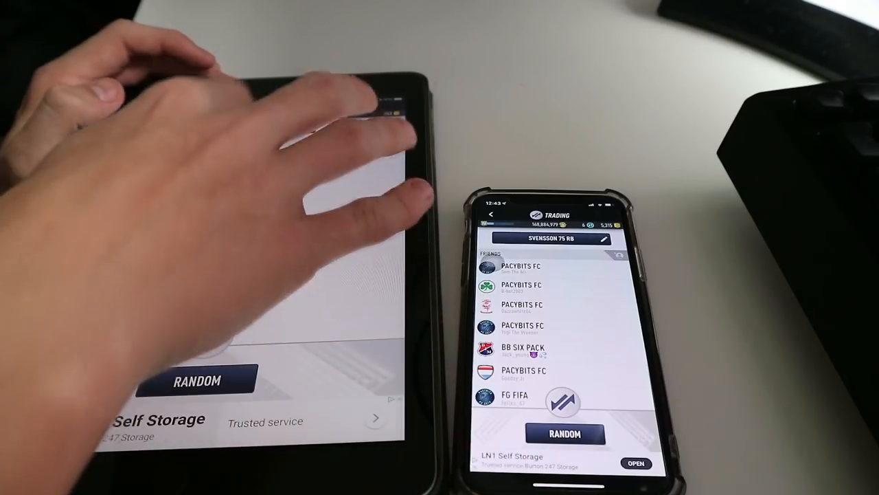
pyautogui.click(198, 379)
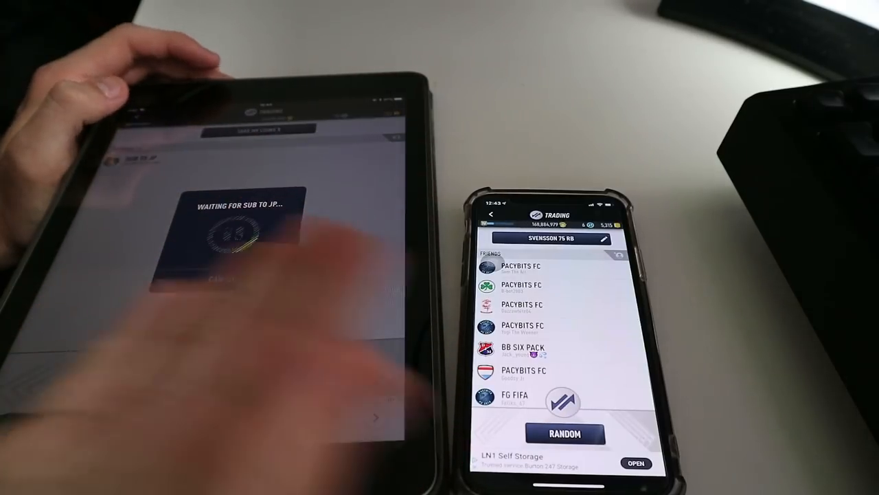